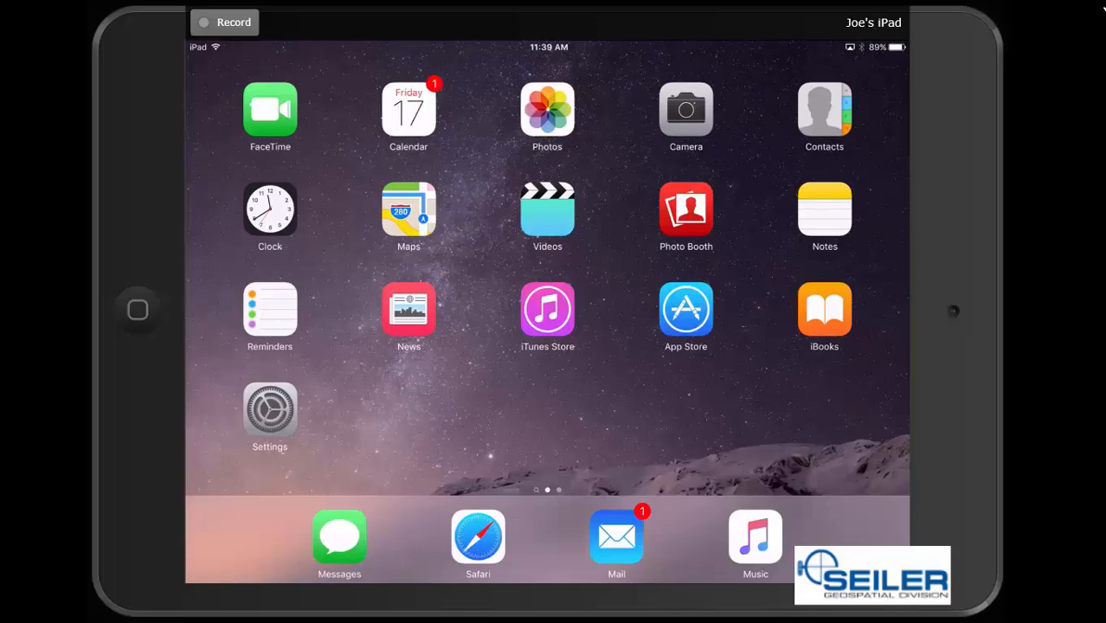
Enter the device settings to pair the R2 receiver over Bluetooth.
click(270, 408)
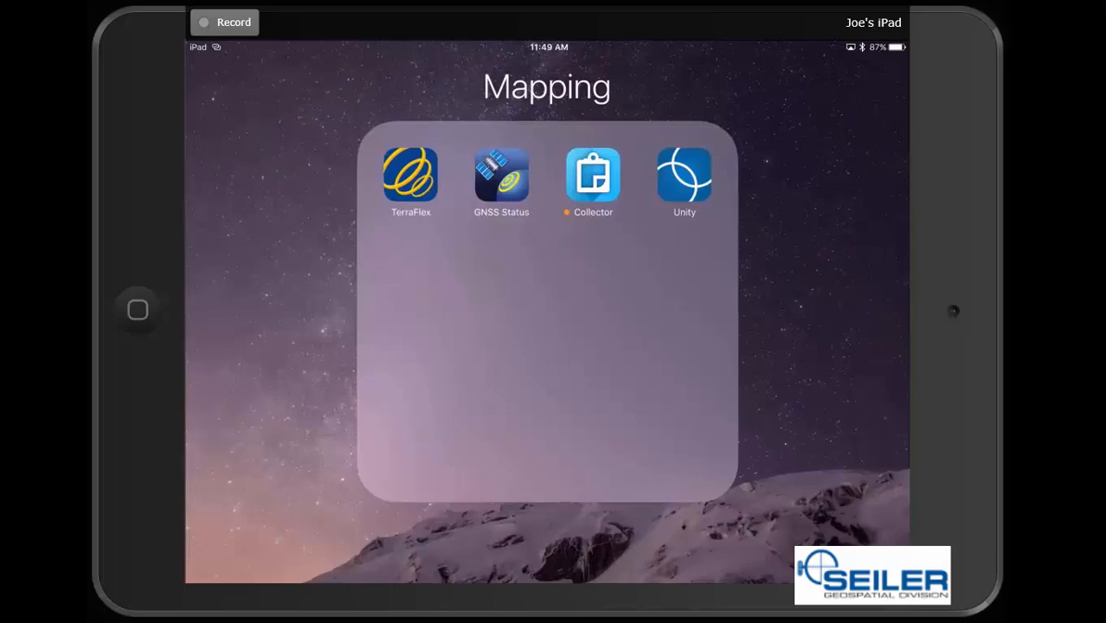
Launch GNSS Status from the Mapping folder; it reports no receiver connected.
click(502, 175)
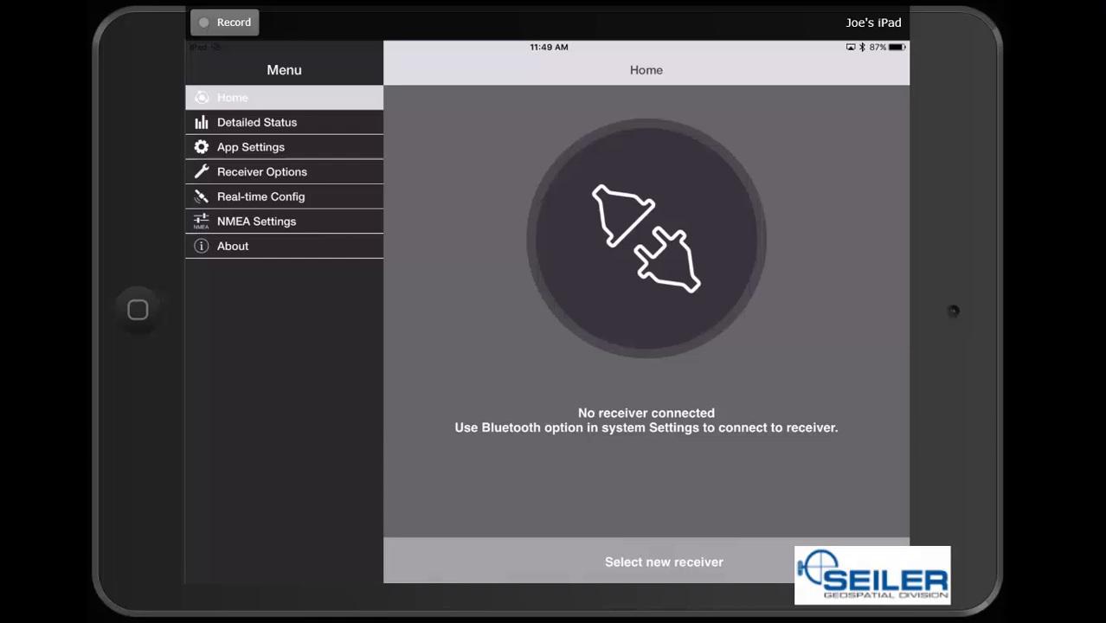
Select receiver 'R2, 5535S01215: Trimble' from the available receivers list and connect.
click(665, 561)
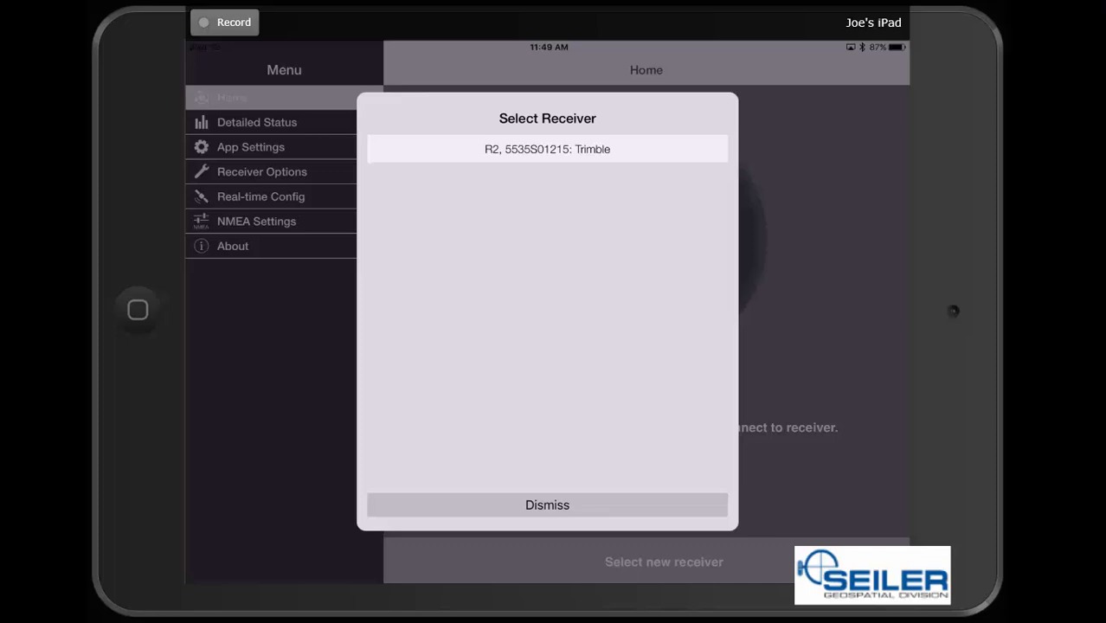
click(547, 149)
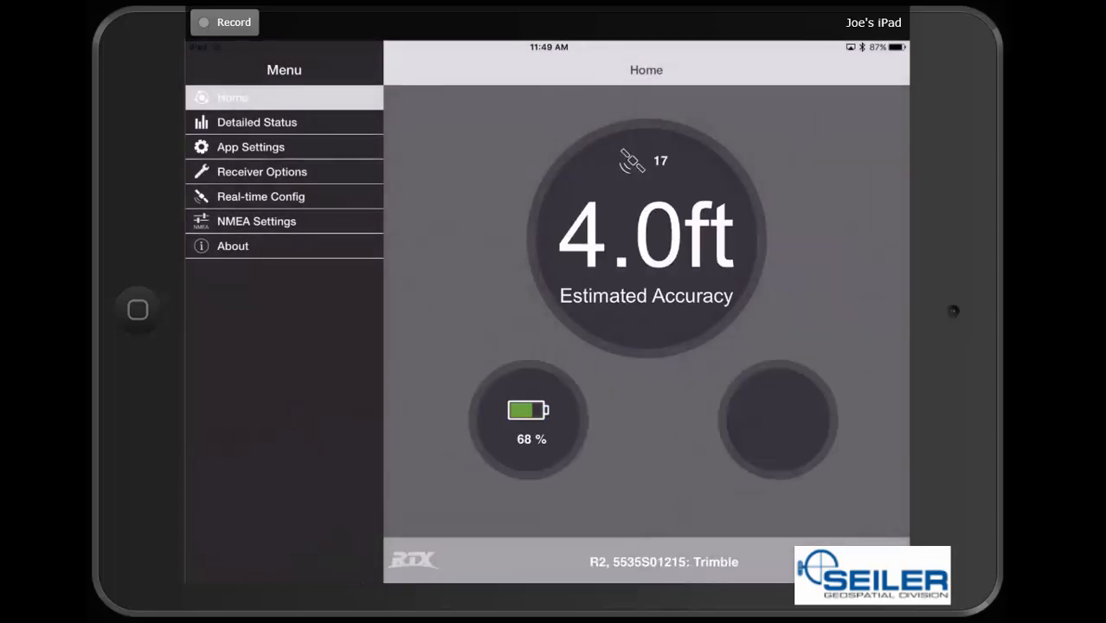